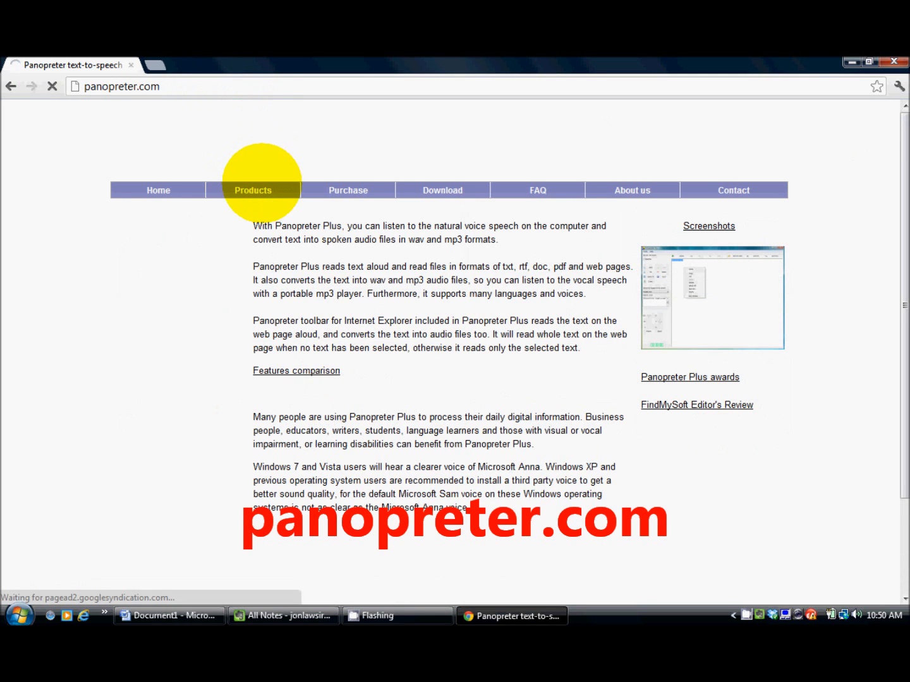
Paste the article's opening 1993 paragraph into Input and Speak, have it read aloud, then stop it
left_click(252, 191)
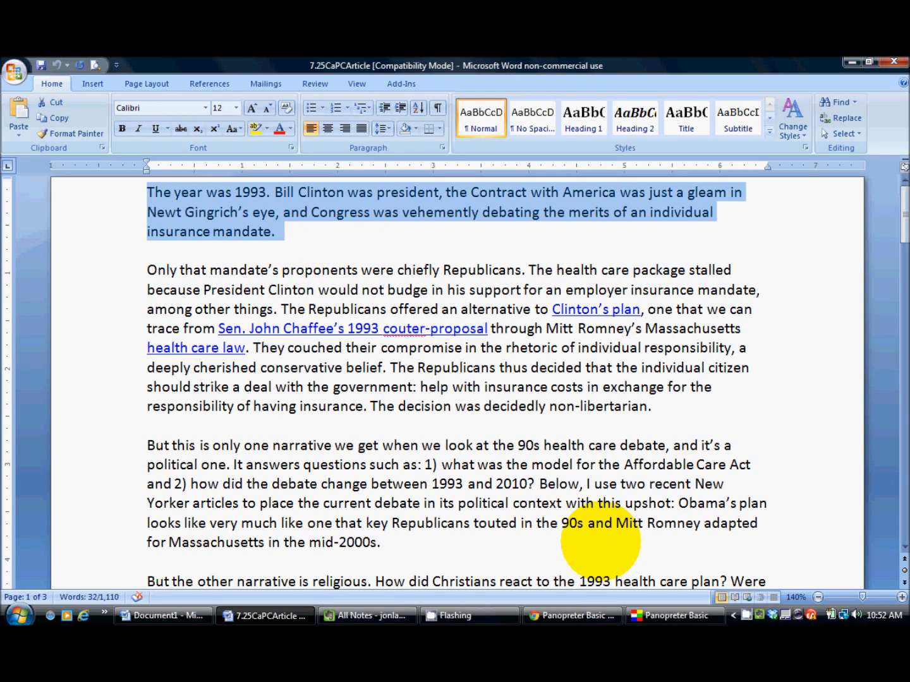
left_click(675, 615)
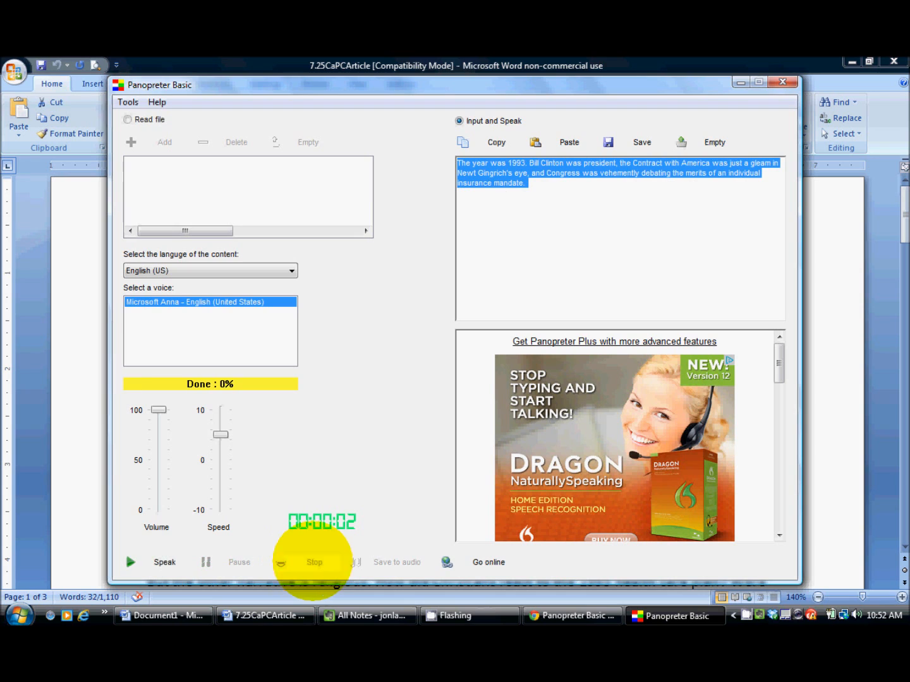
left_click(313, 561)
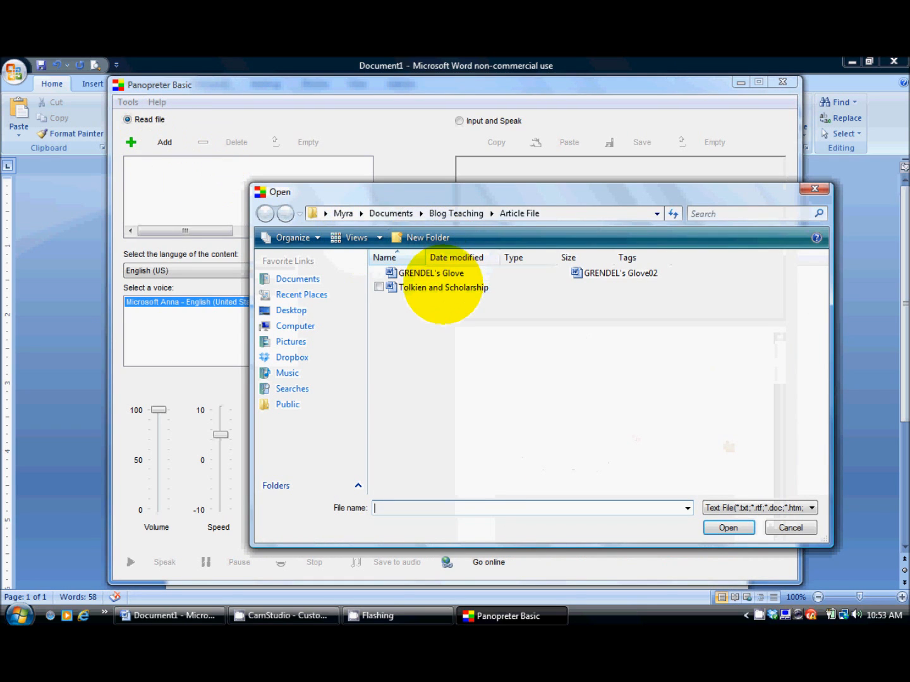
Load the Tolkien and Scholarship document from the Article File folder into the read-file list
left_click(444, 287)
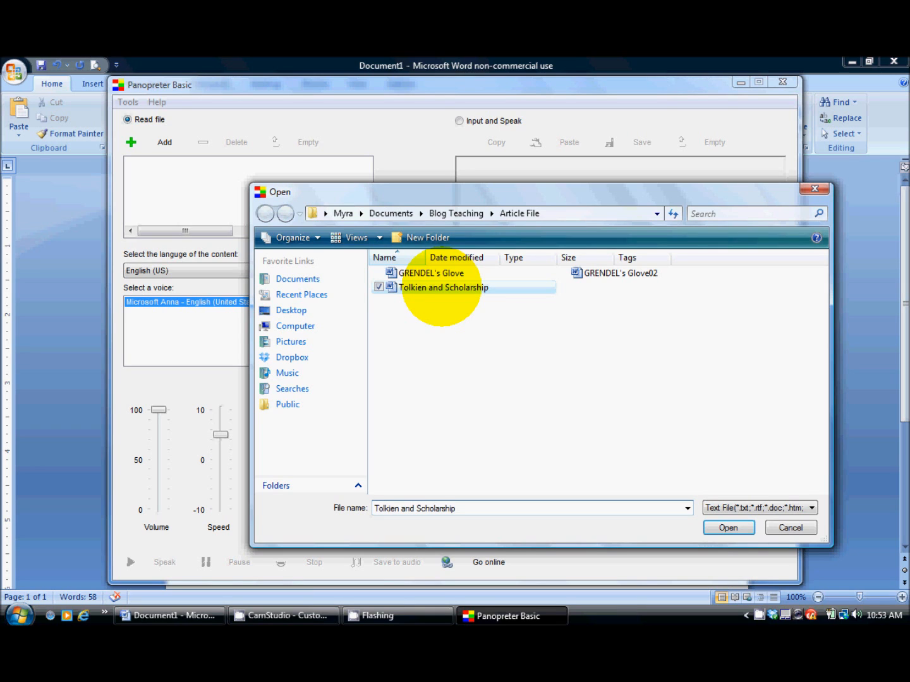
left_click(728, 528)
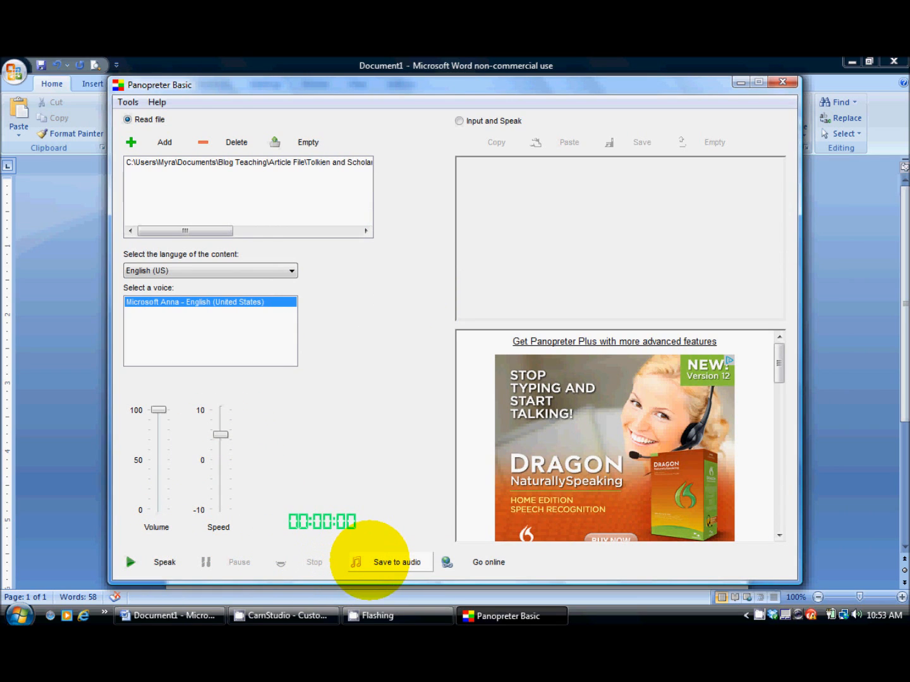
Start saving Tolkien and Scholarship as an MP3 of the same name, acknowledging the notice
left_click(396, 562)
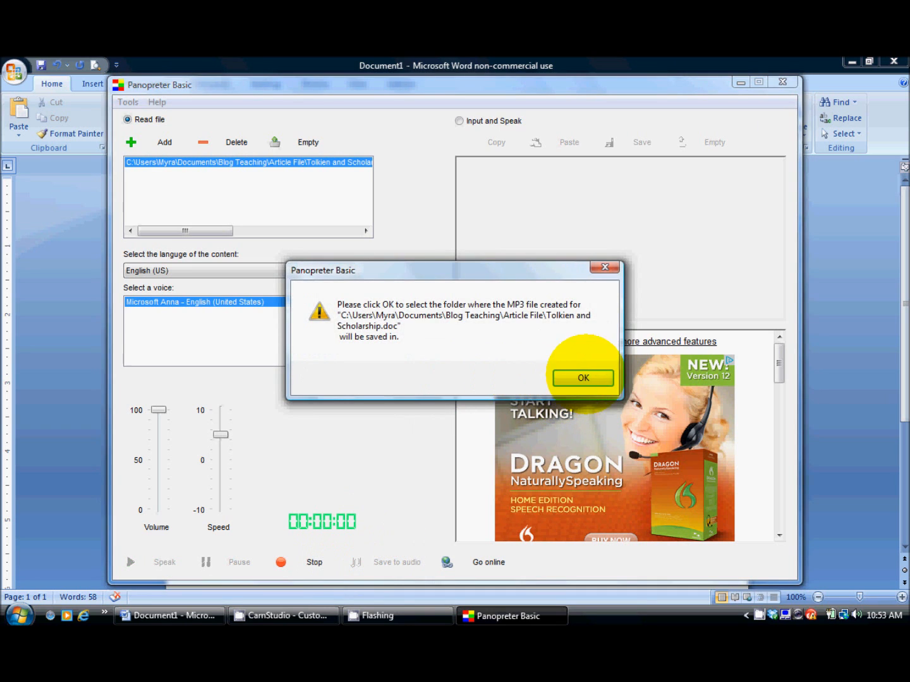
left_click(581, 376)
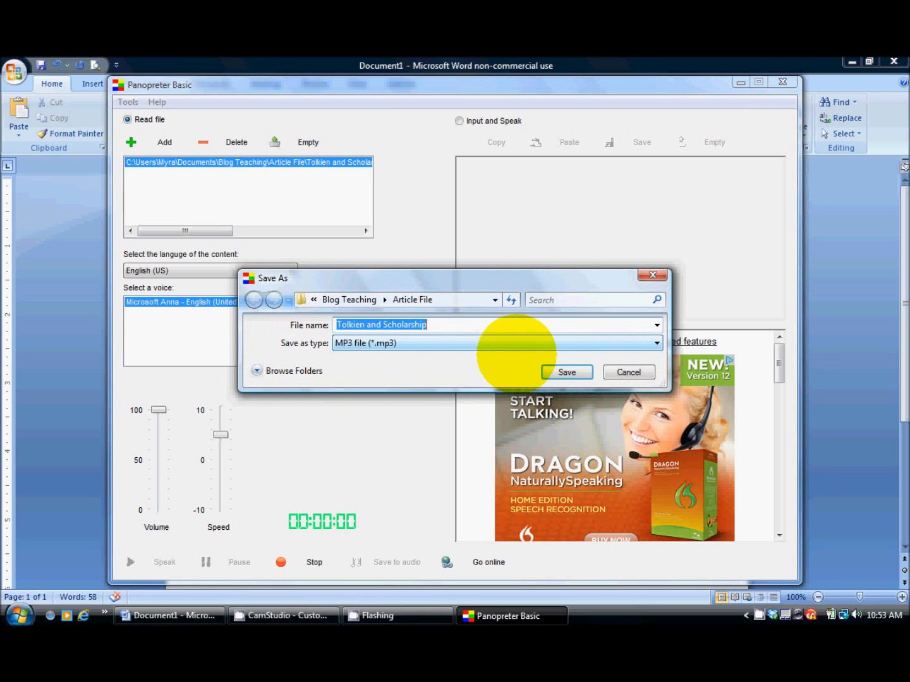